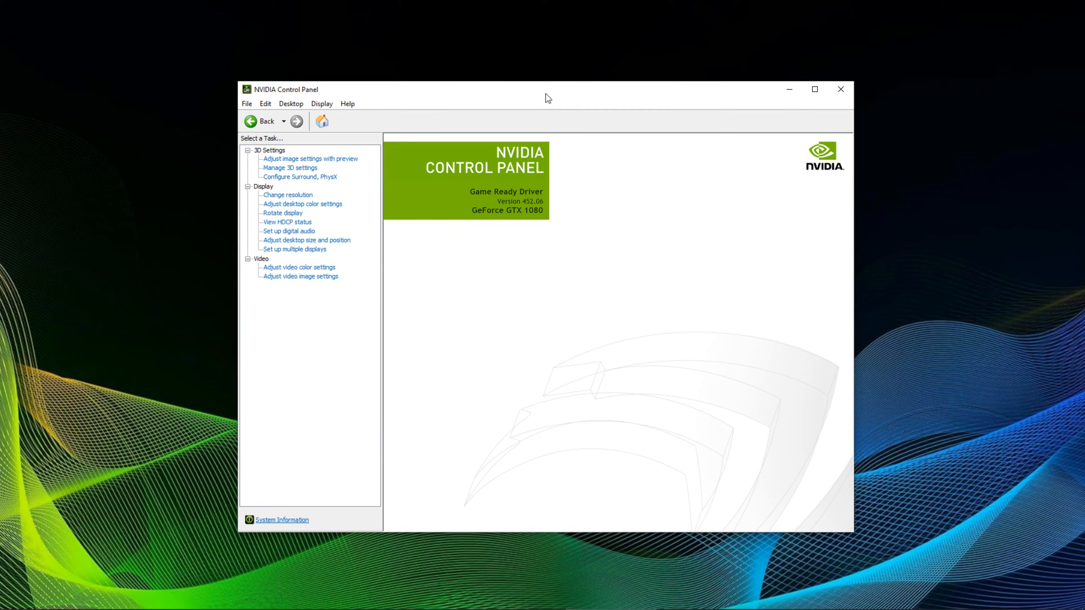
mouse_move(543, 96)
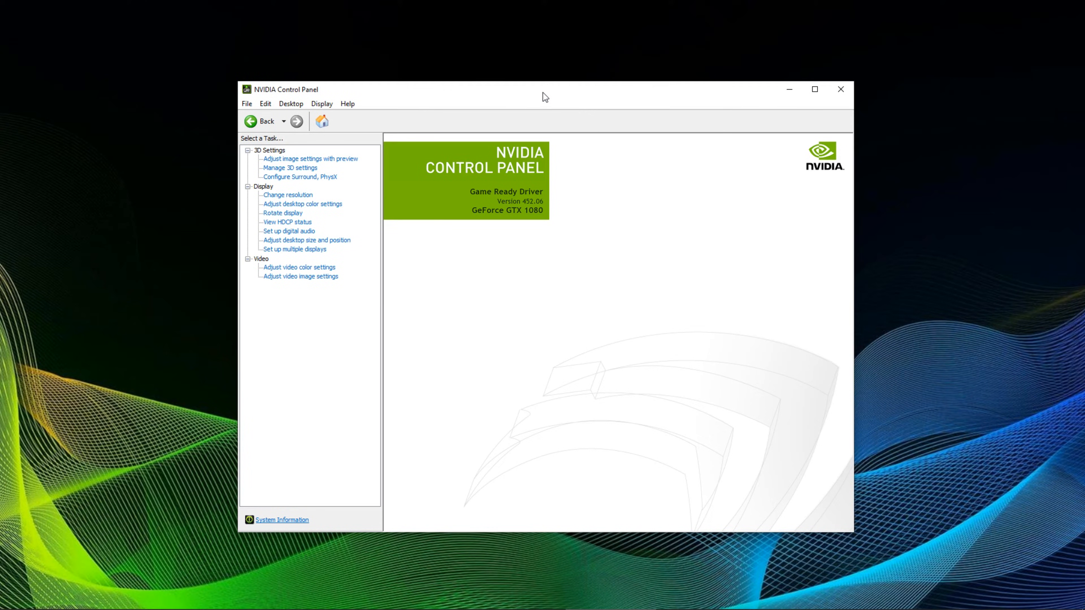
mouse_move(524, 172)
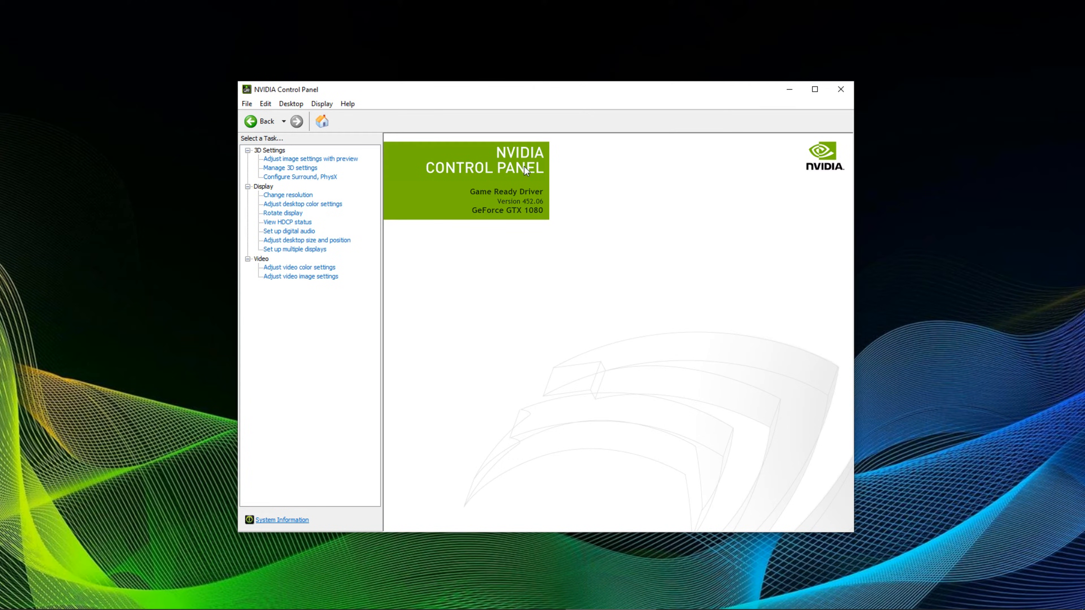
mouse_move(539, 431)
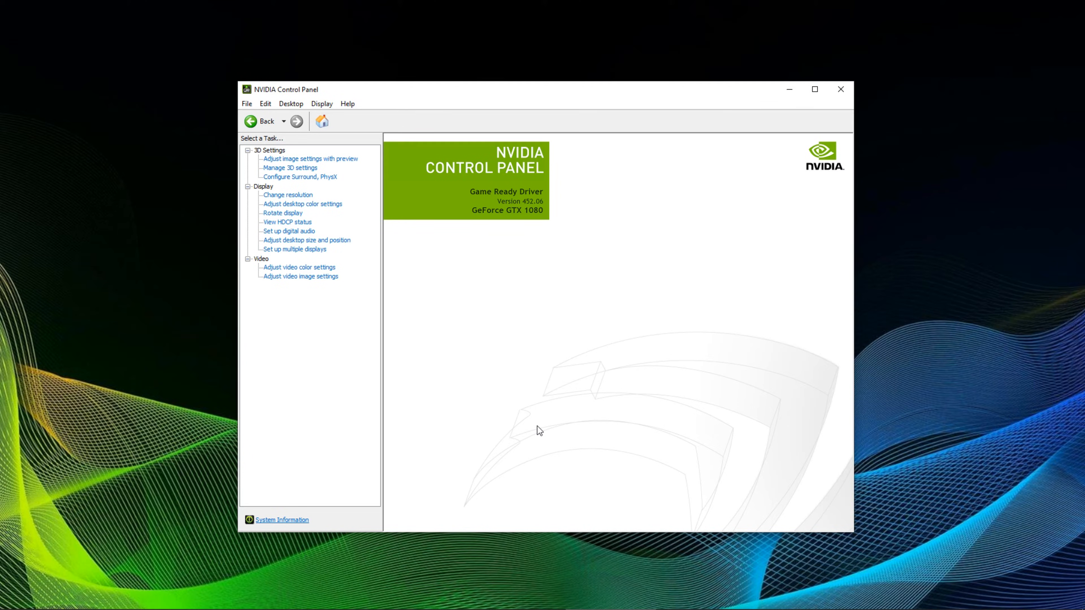
mouse_move(300, 177)
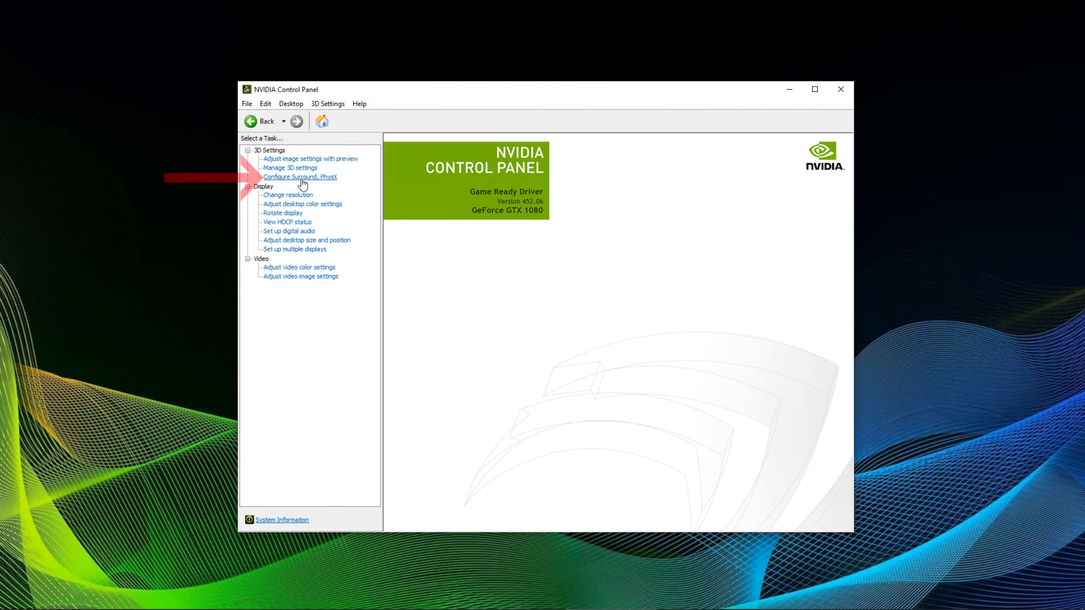
Enable 'Span displays with Surround' under Configure Surround, PhysX and begin its configuration
left_click(300, 177)
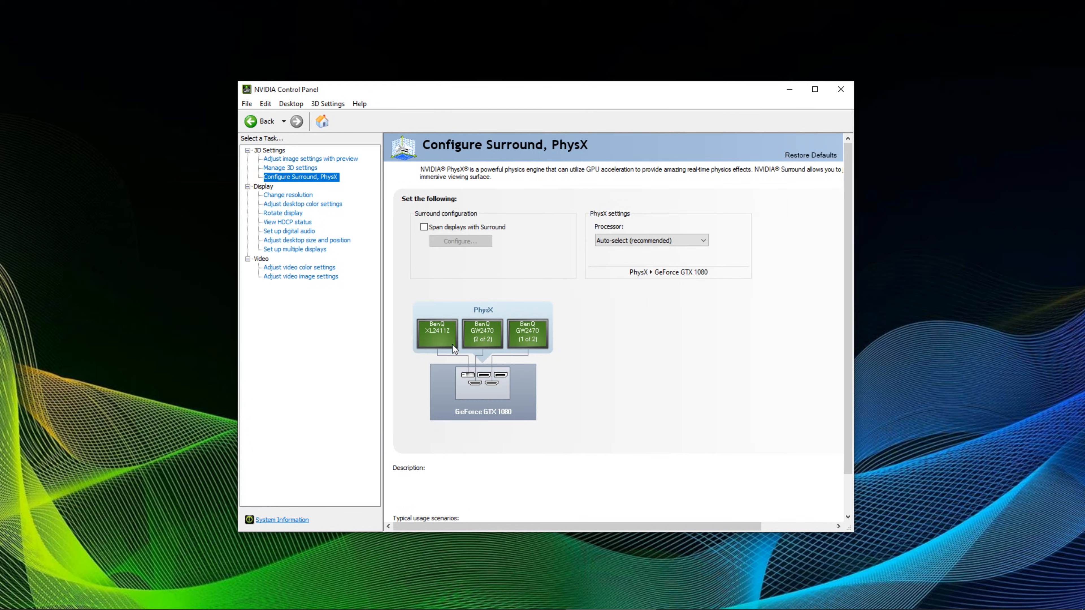
mouse_move(534, 351)
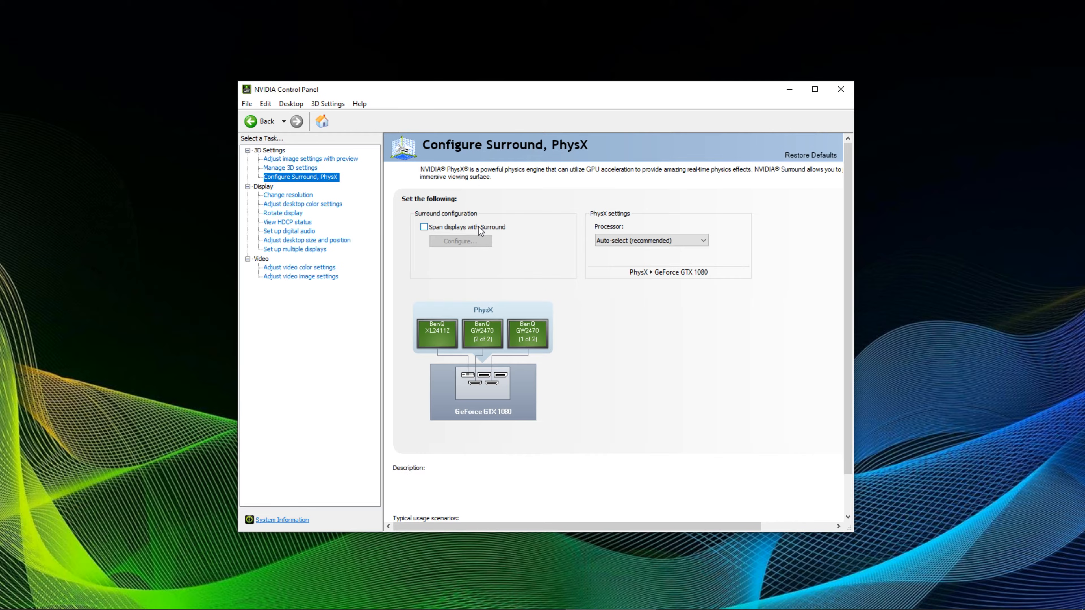
mouse_move(424, 227)
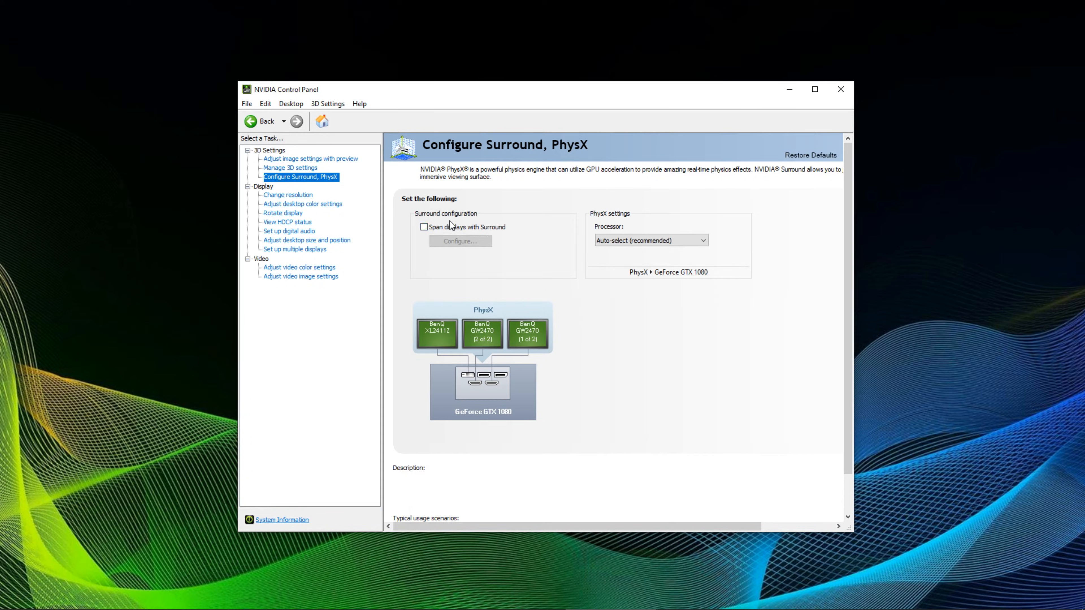
left_click(424, 227)
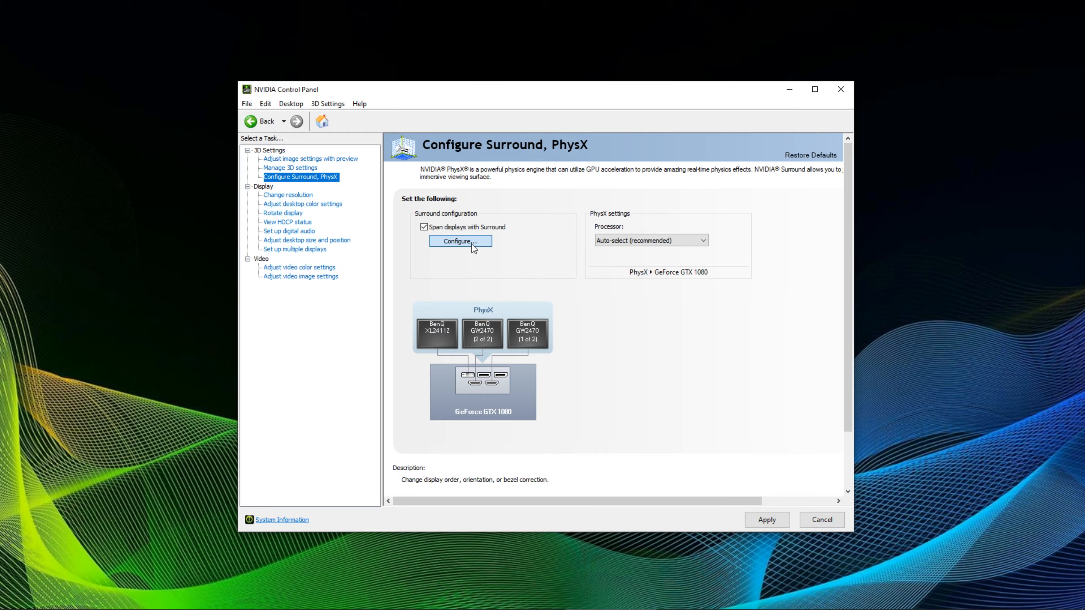
left_click(459, 241)
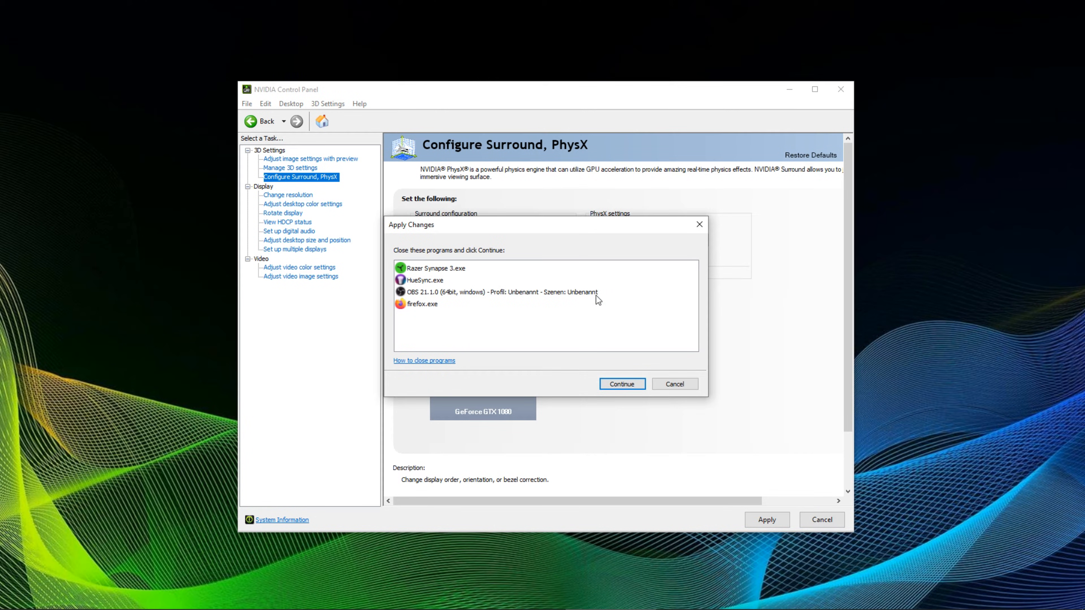
mouse_move(650, 332)
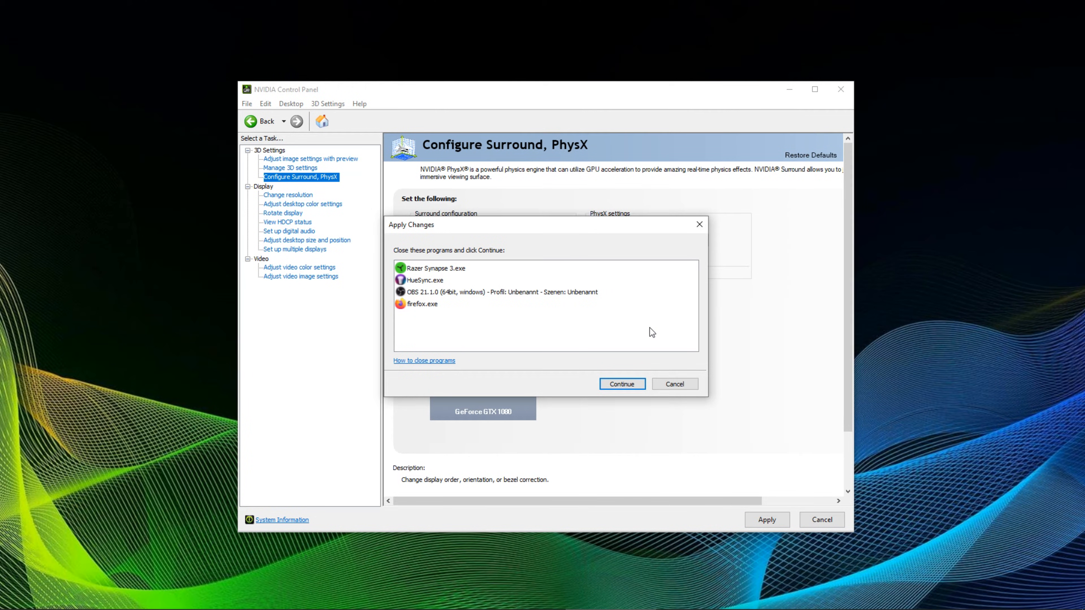
Continue past the program list, choose 1×3 topology and select all three BenQ displays (XL2411Z, two GW2470)
left_click(620, 384)
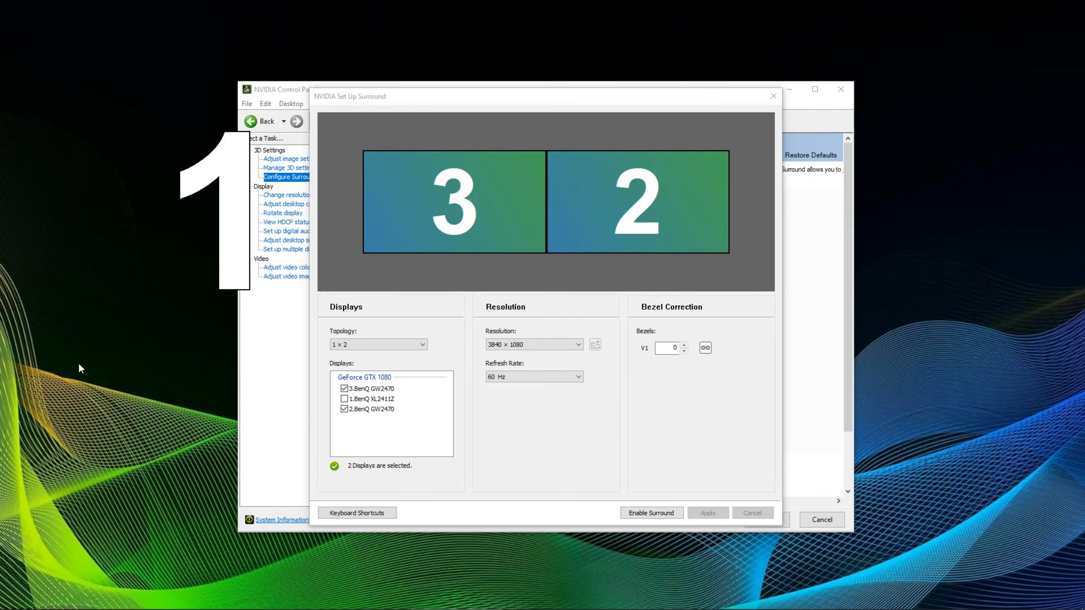
mouse_move(544, 295)
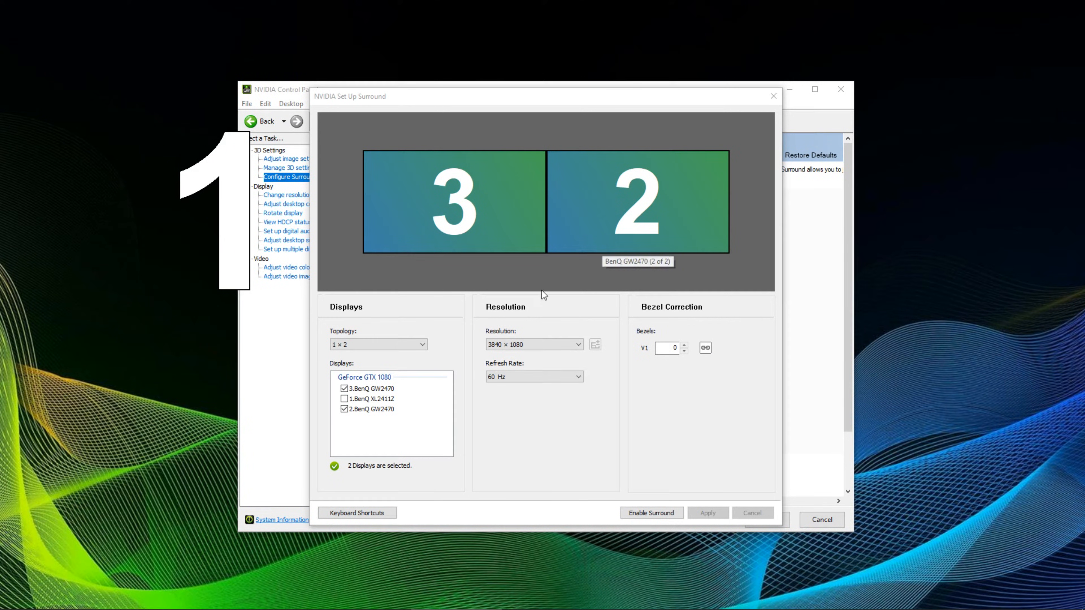
left_click(345, 398)
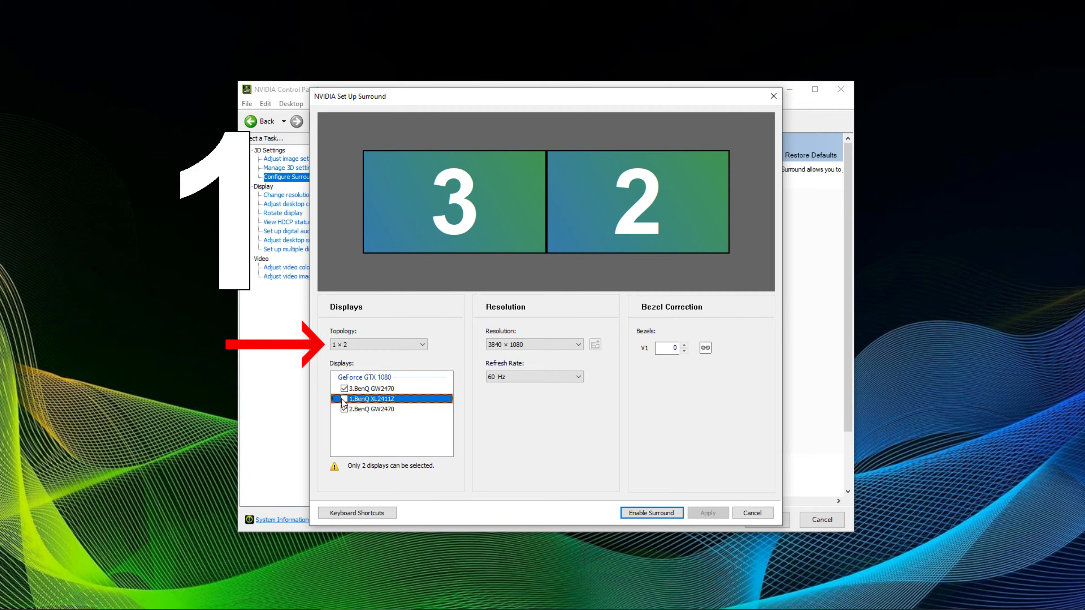
left_click(345, 409)
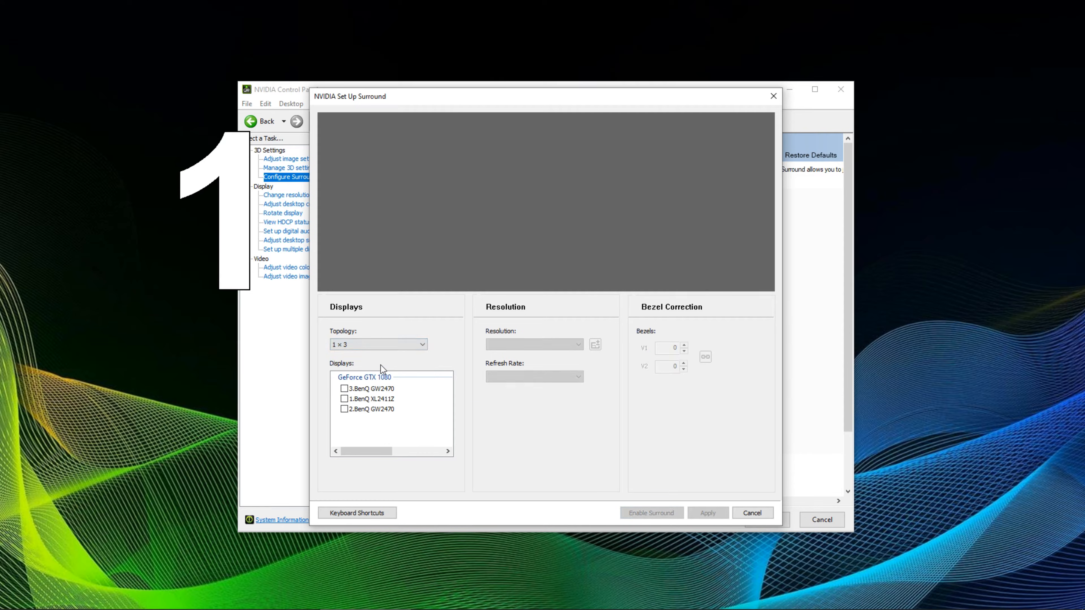
left_click(344, 399)
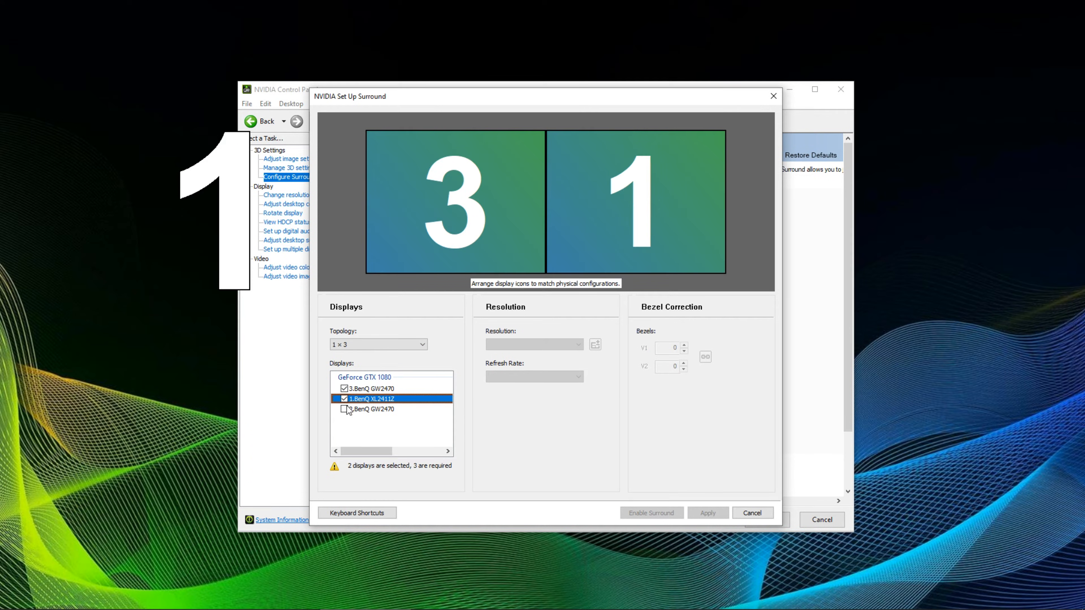
left_click(344, 409)
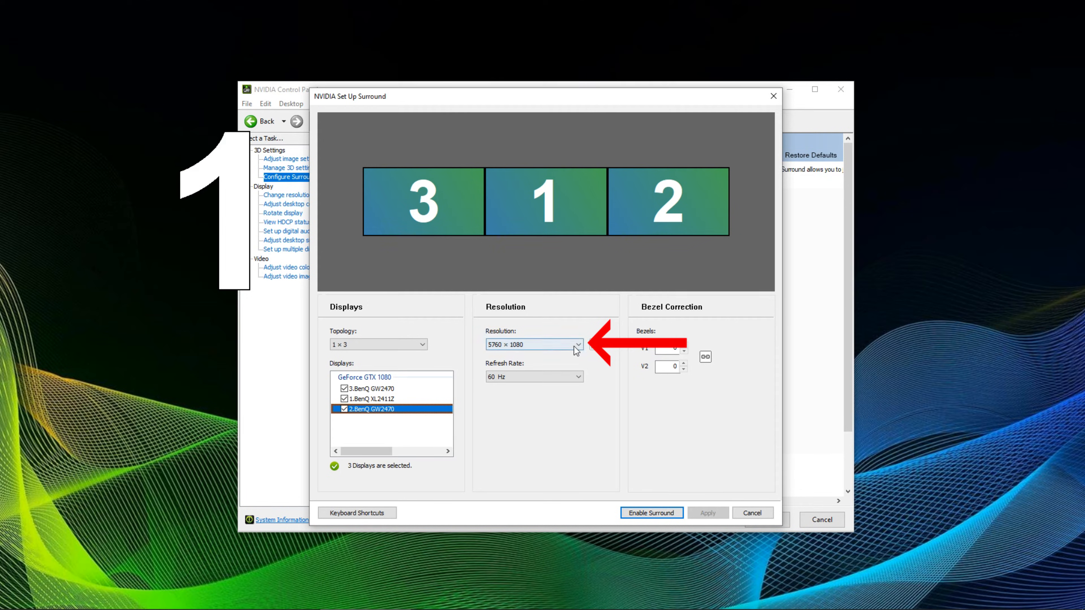
Choose 5760 × 1080 resolution and 60 Hz refresh rate for the Surround span
left_click(577, 344)
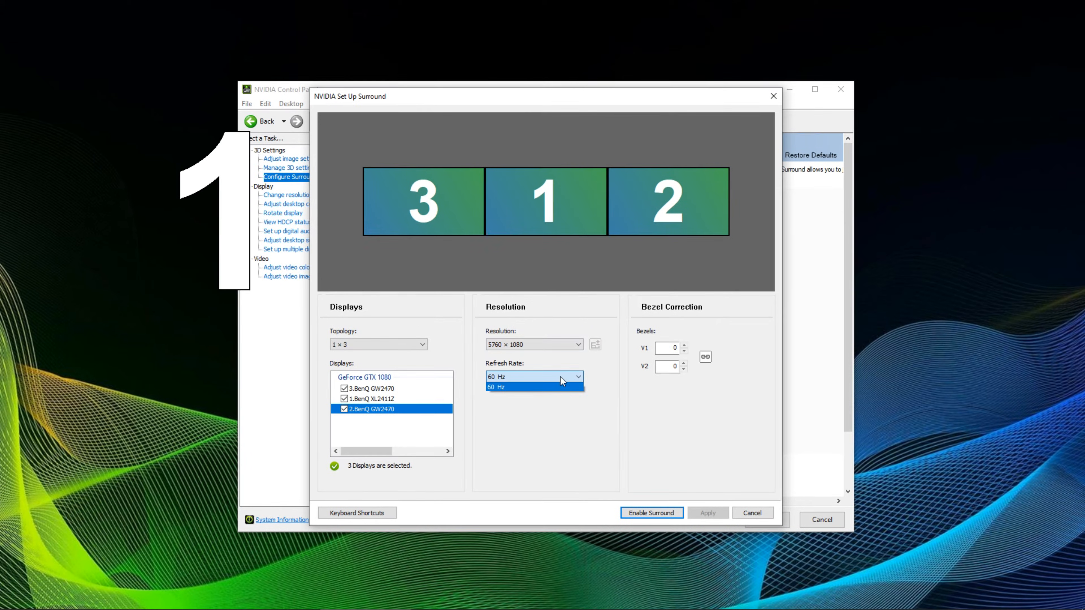
left_click(532, 386)
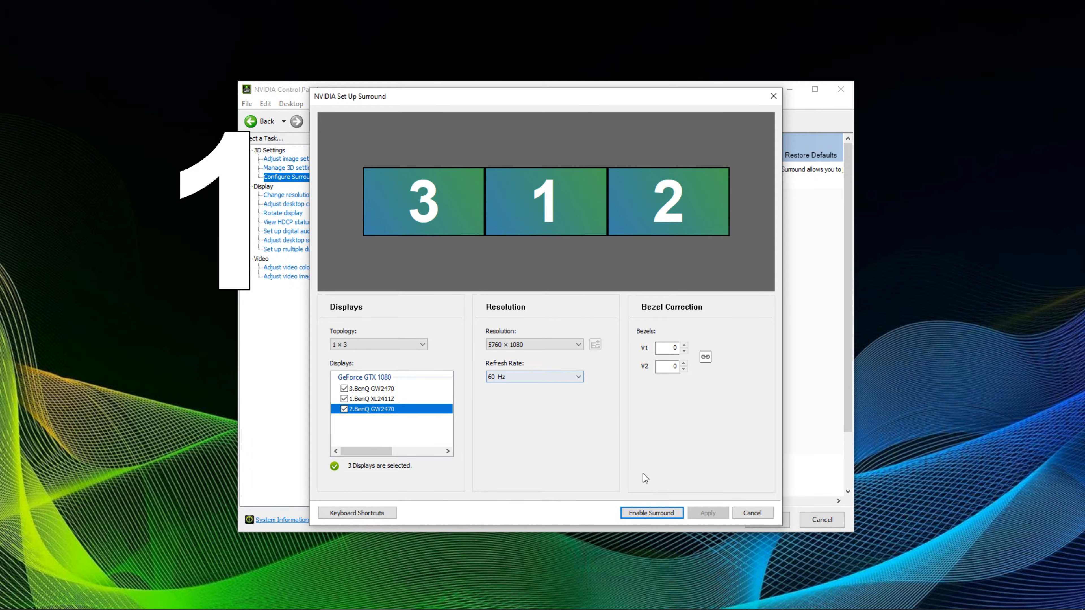
mouse_move(649, 515)
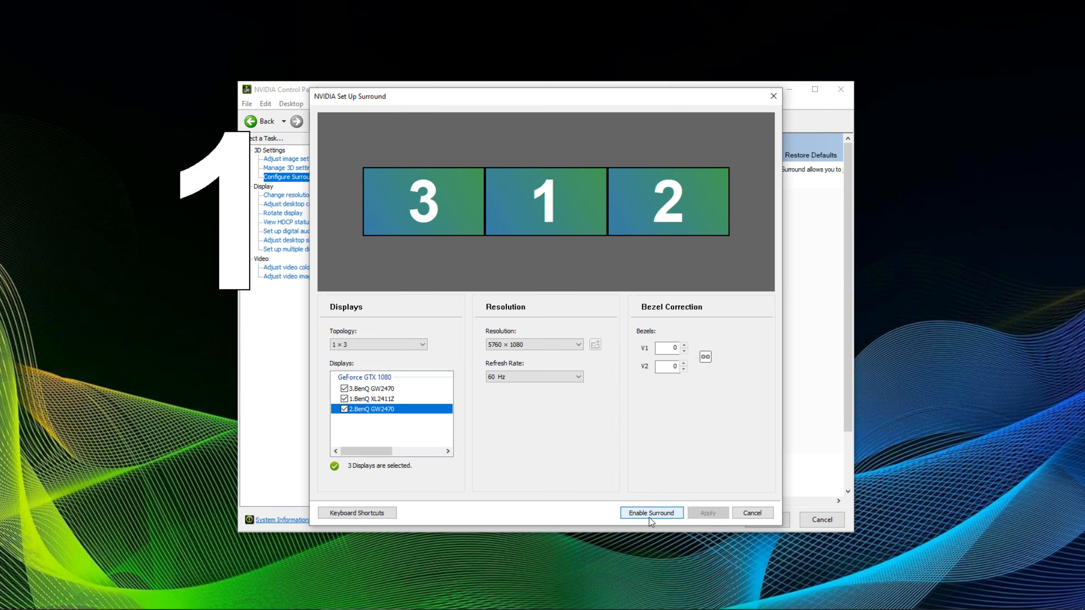
mouse_move(654, 520)
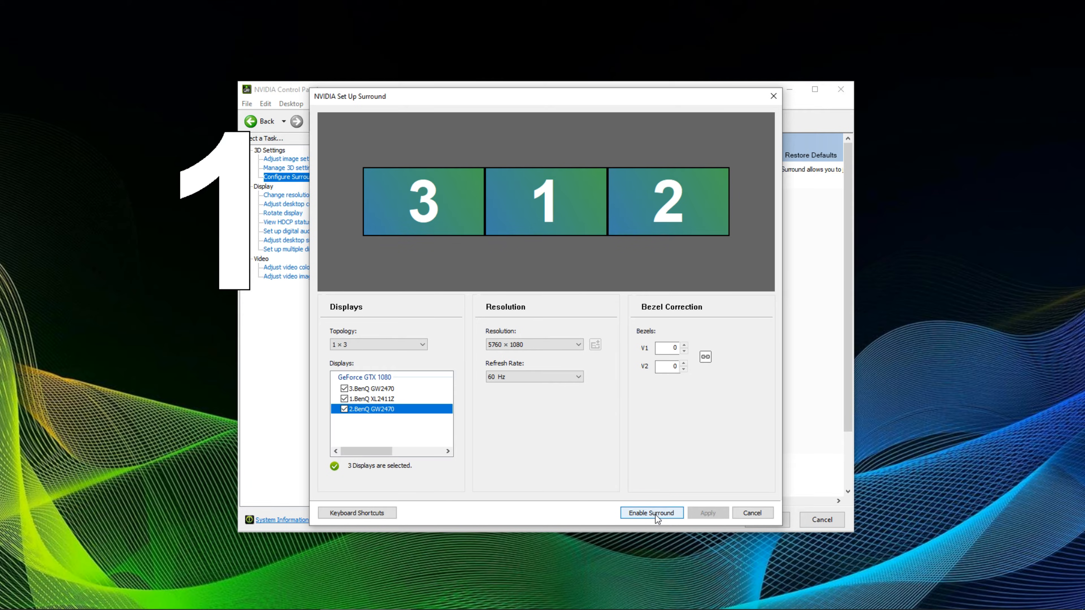